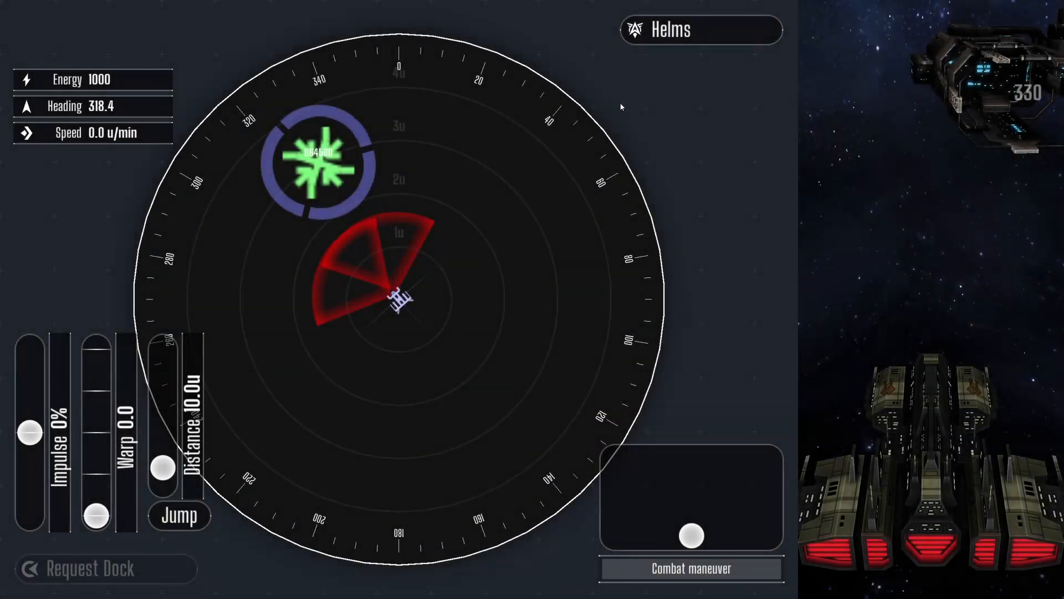
mouse_move(514, 199)
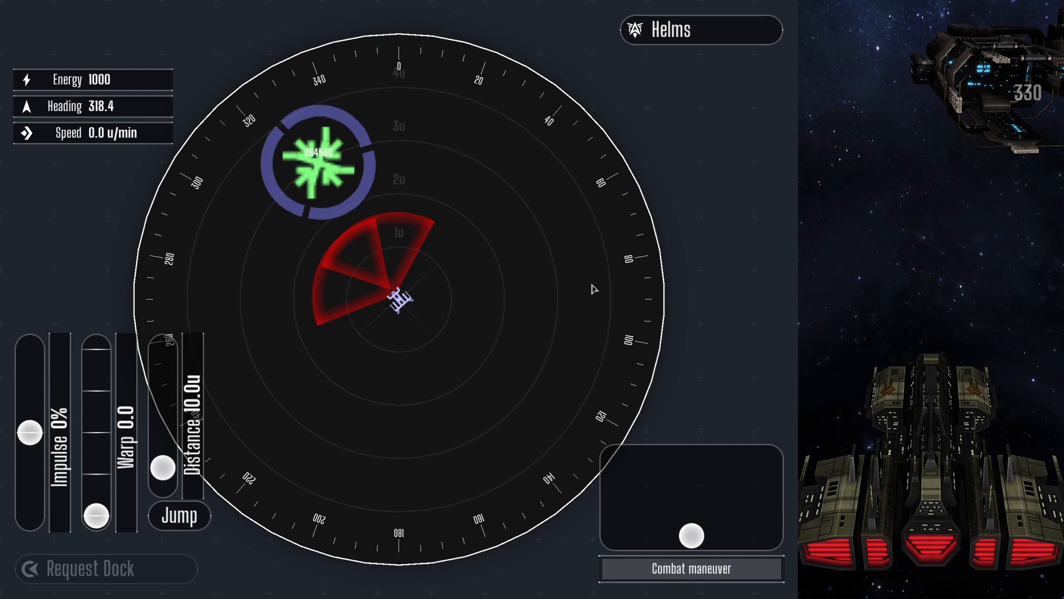
mouse_move(609, 285)
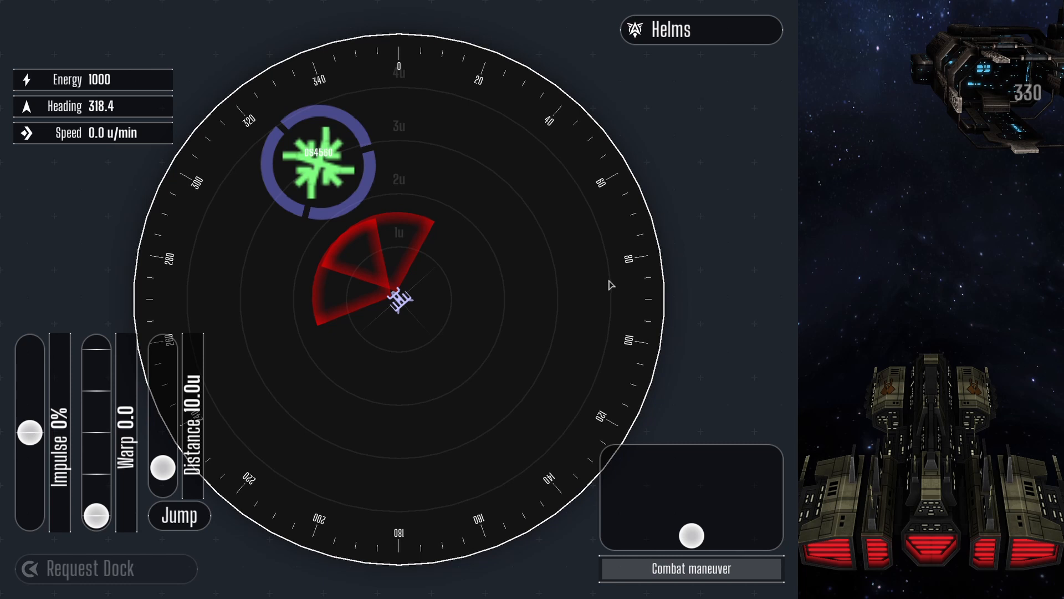
mouse_move(437, 167)
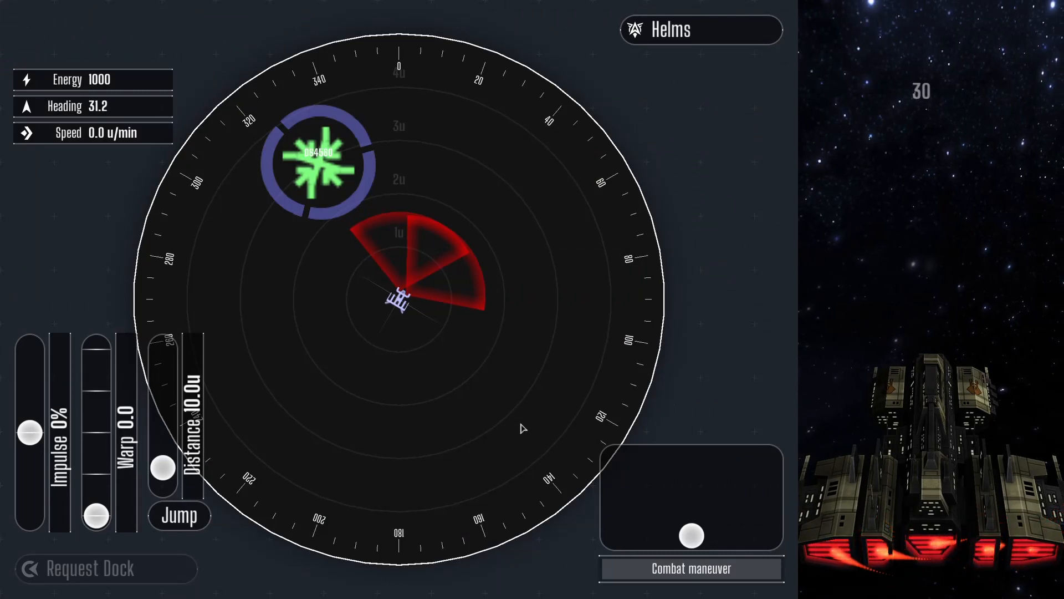
mouse_move(382, 440)
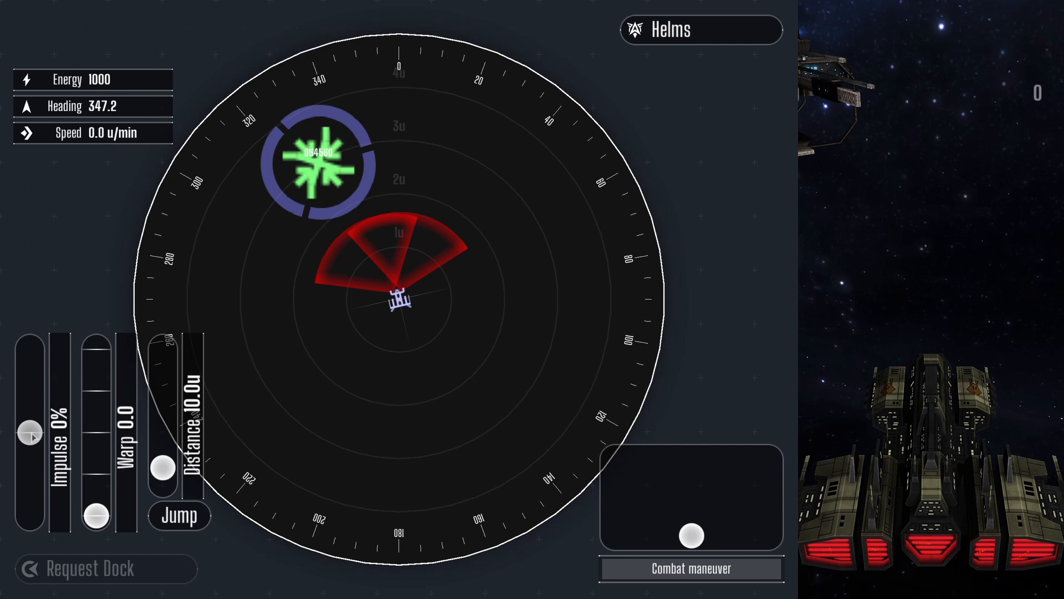
- Push the Impulse slider up in stages to 100% forward thrust
drag(29, 438, 28, 410)
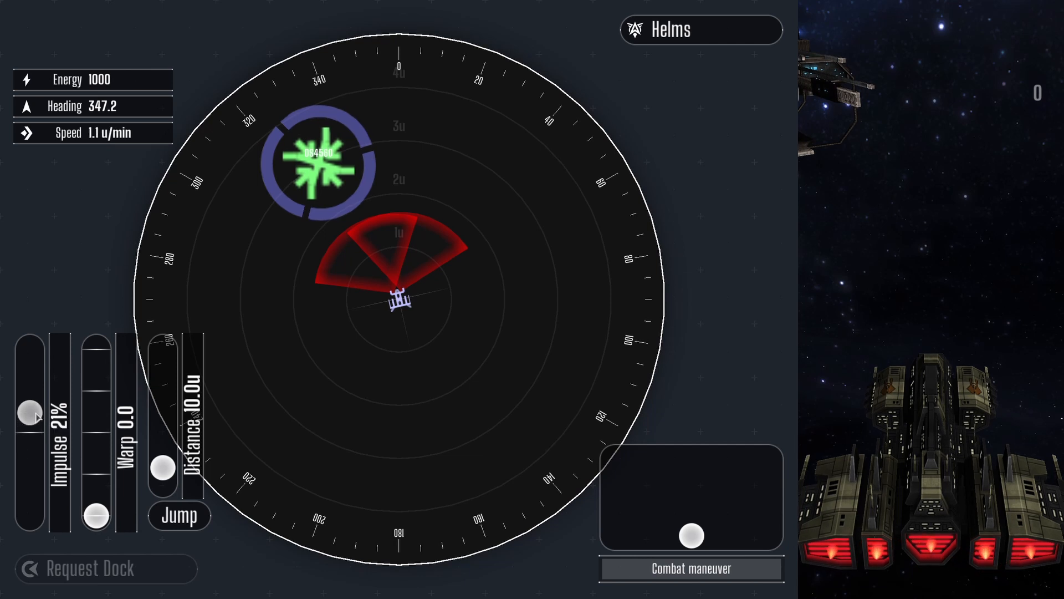
drag(29, 414, 30, 385)
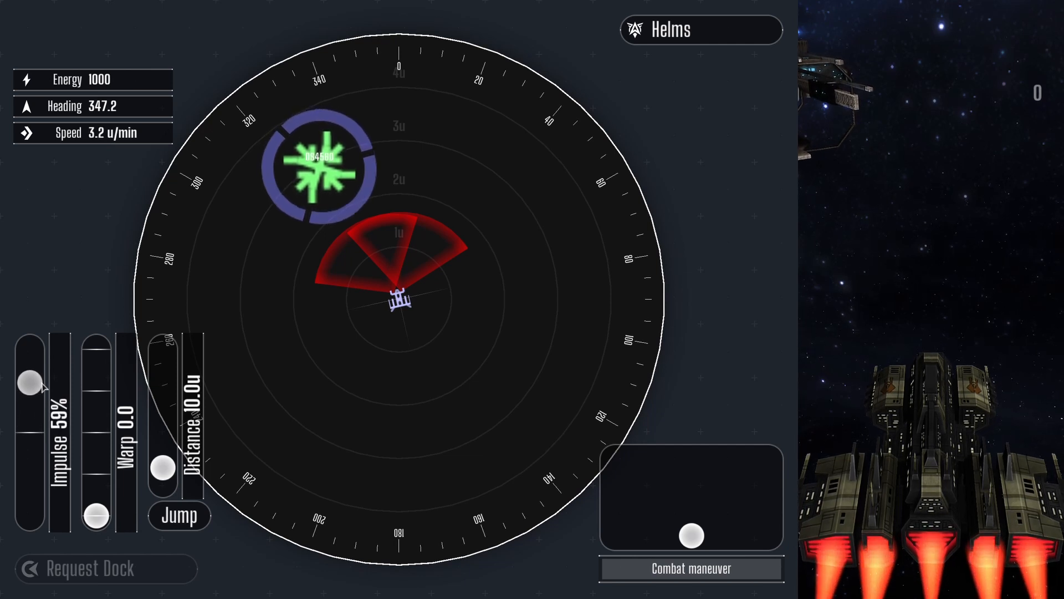
drag(30, 384, 30, 348)
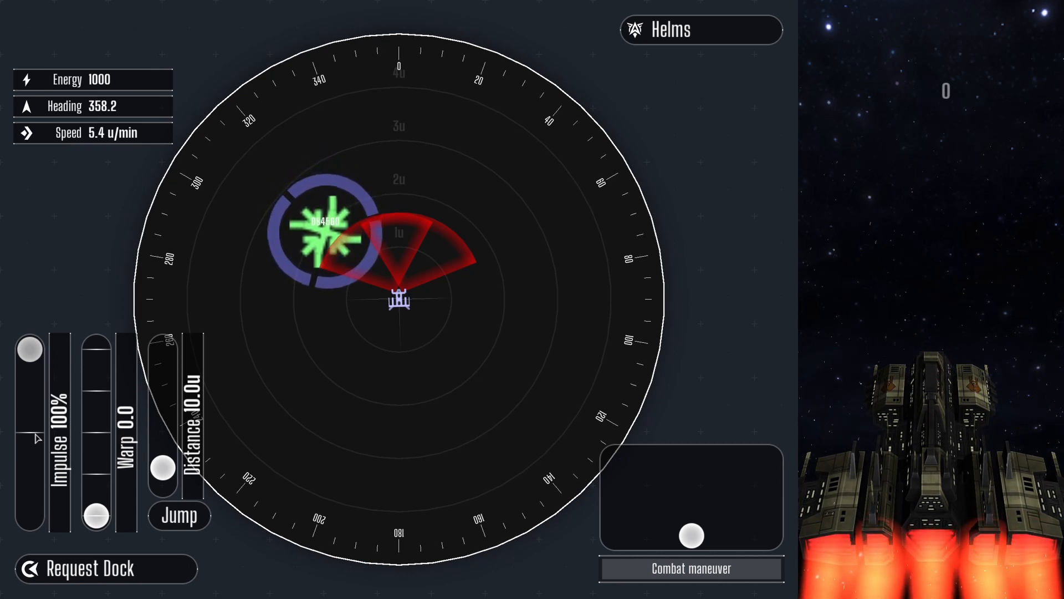
- Reverse the impulse to -100%, then bring it back to 0% to stop
drag(30, 349, 27, 432)
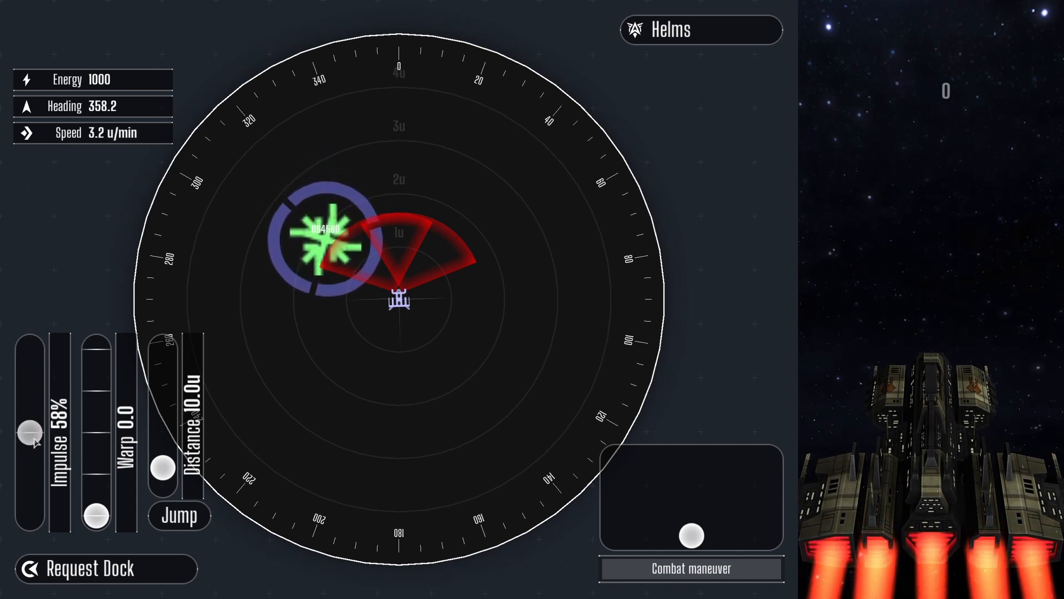
drag(27, 432, 27, 514)
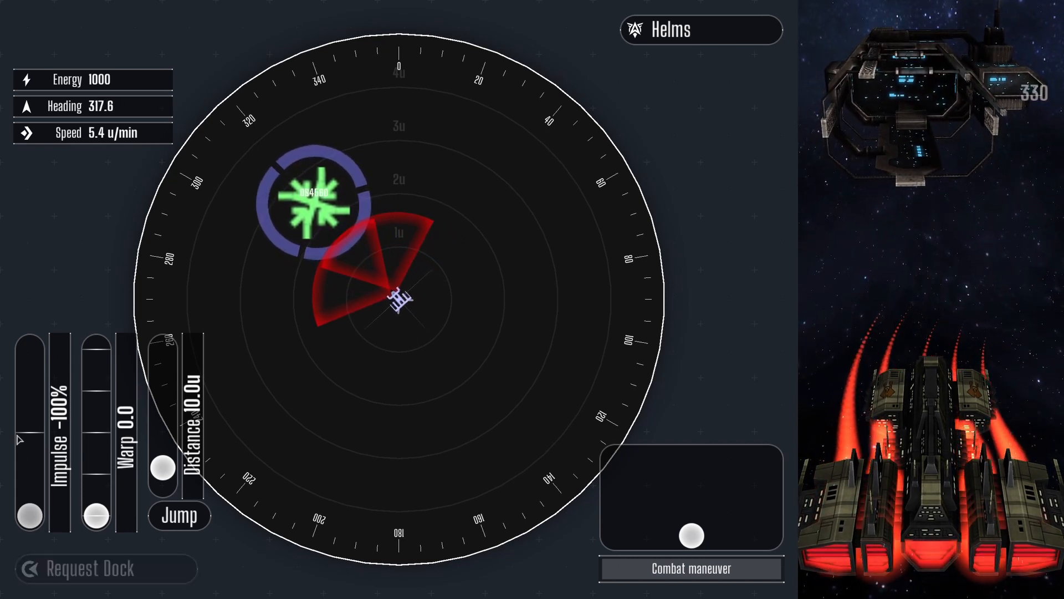
drag(28, 514, 28, 431)
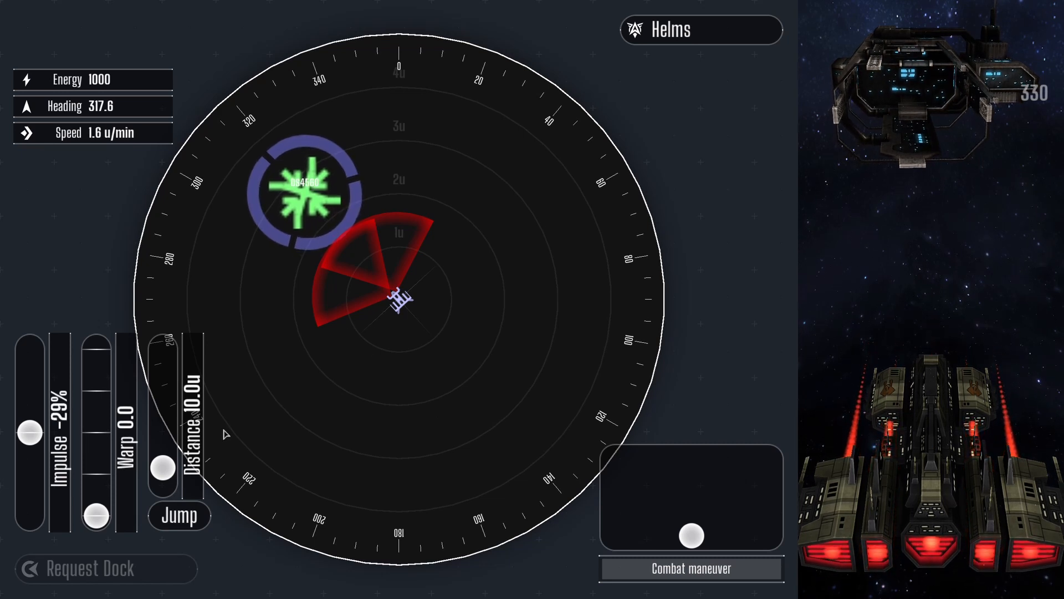
drag(27, 434, 27, 431)
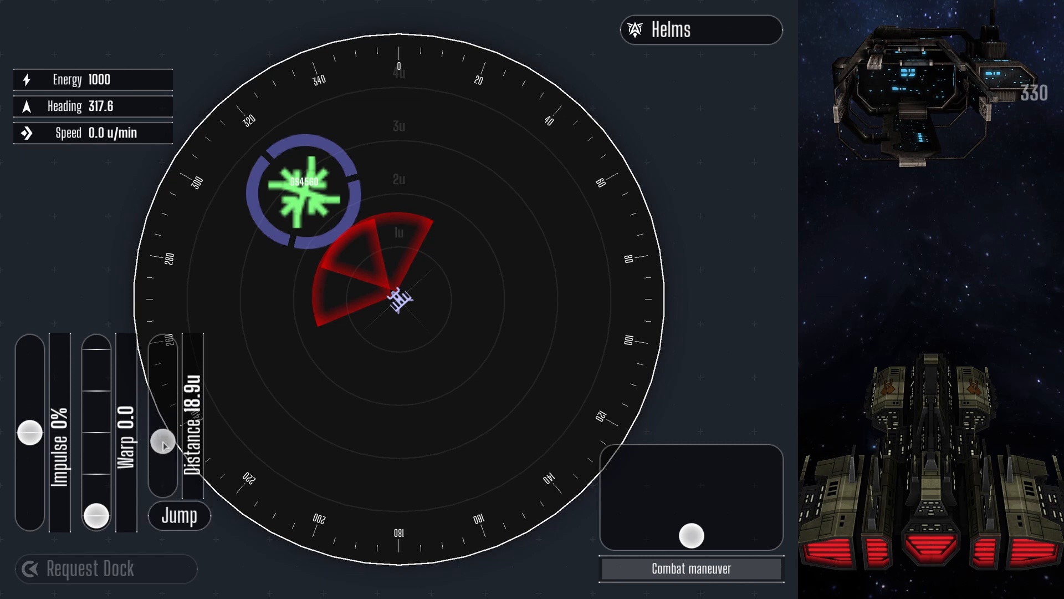
- Set the jump Distance to 7.7u and launch the jump
drag(161, 438, 162, 470)
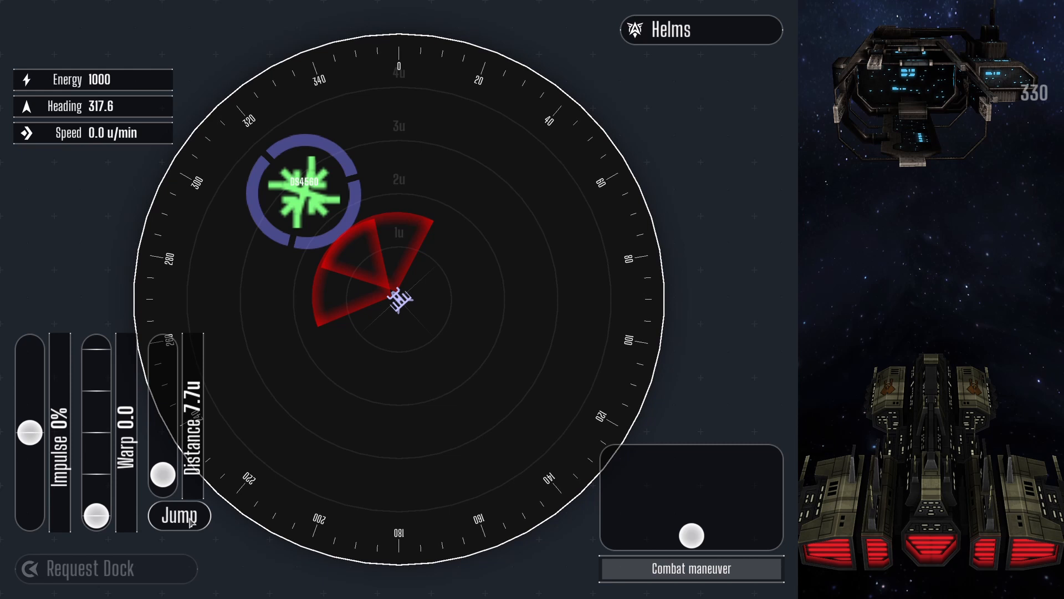
click(179, 515)
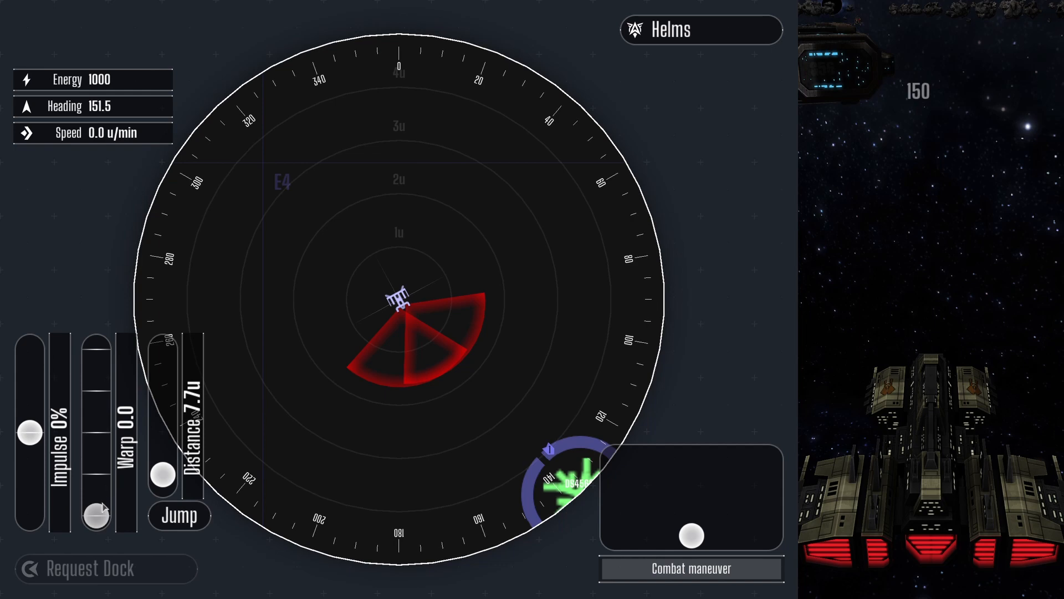
- Raise the Warp slider to warp back toward the station
drag(94, 516, 93, 469)
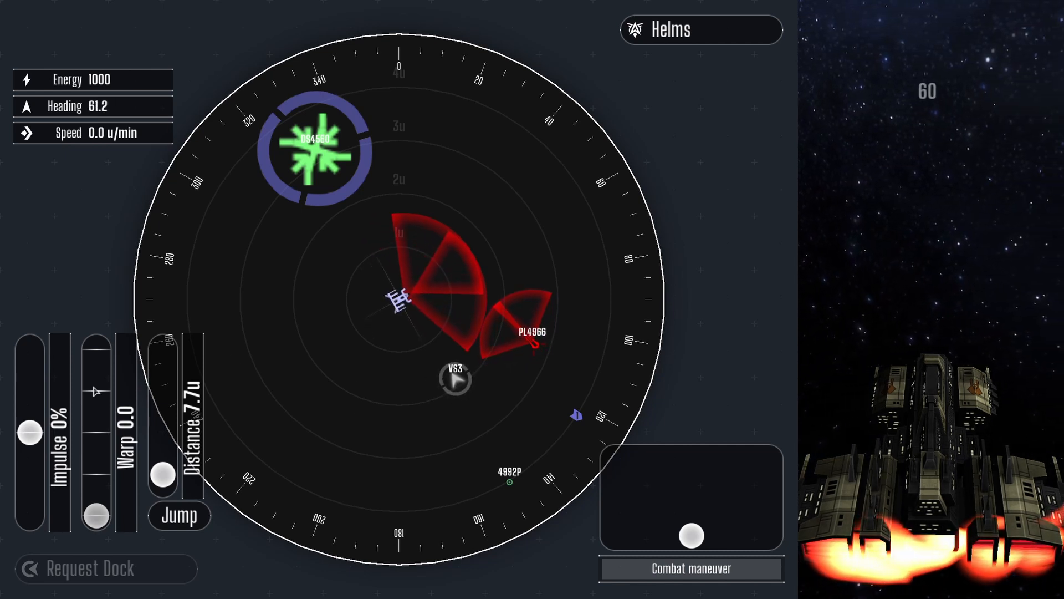
- Maneuver forward and in reverse beside PL4966 while beams destroy it, then go full impulse to the station
drag(28, 435, 27, 381)
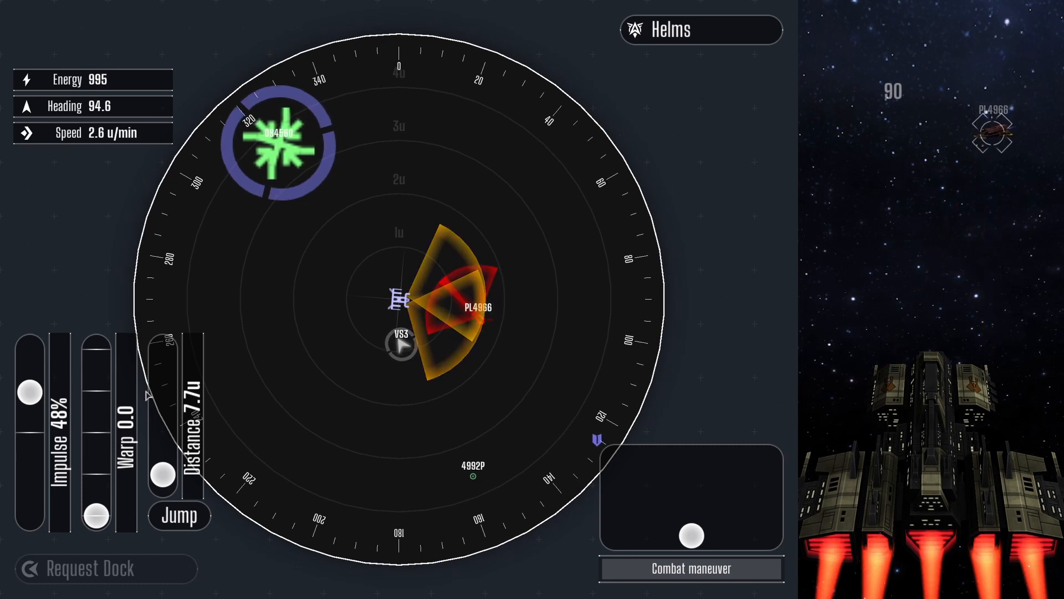
drag(29, 392, 29, 433)
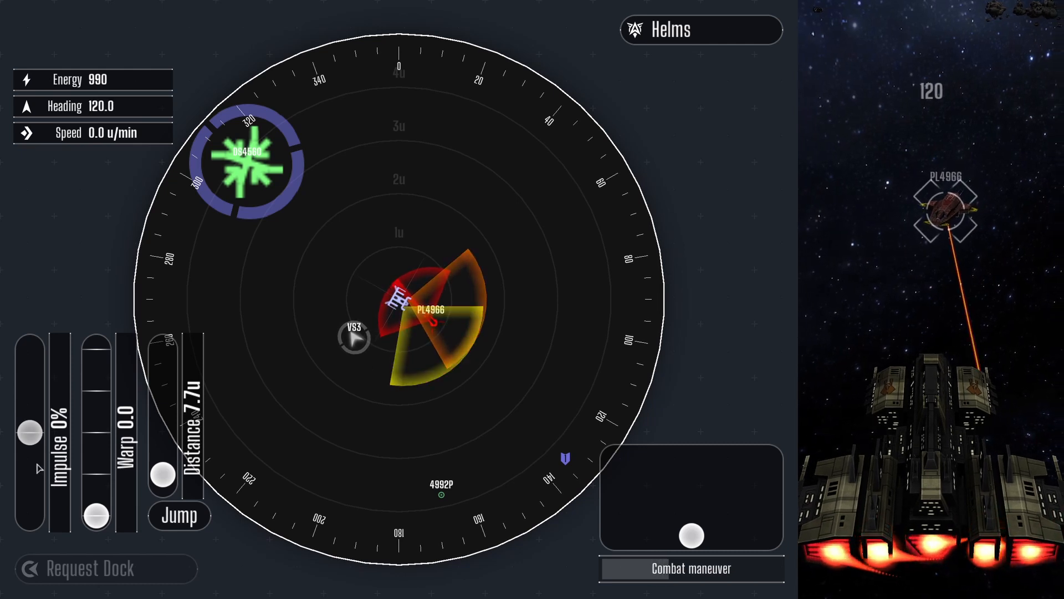
drag(27, 435, 27, 463)
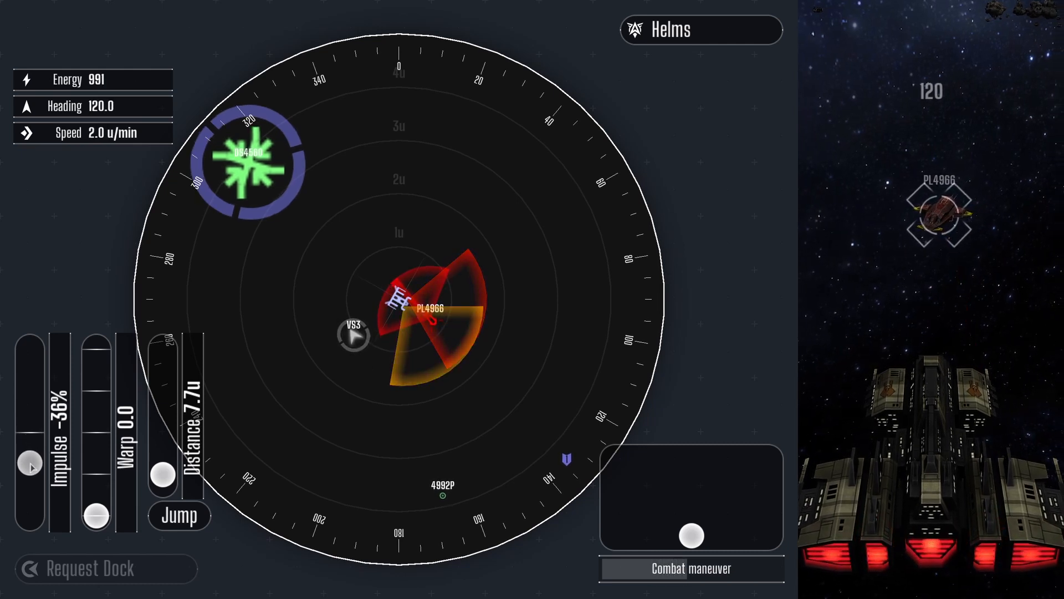
drag(29, 471, 29, 465)
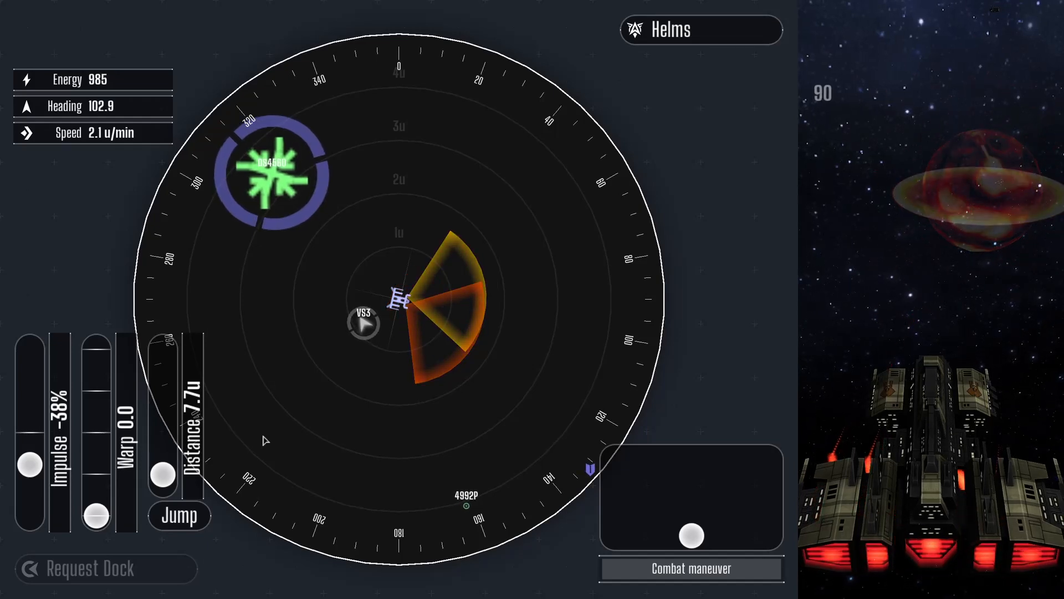
drag(29, 475, 29, 349)
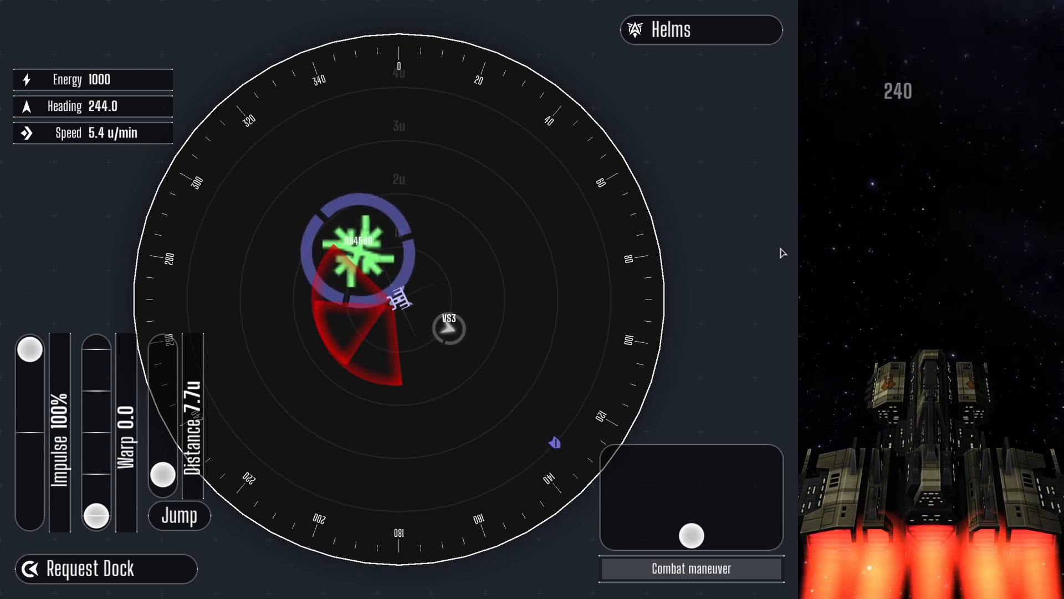
- Slow near the station, request dock, ease reverse until docked, then pull away at 33% impulse
drag(30, 349, 30, 435)
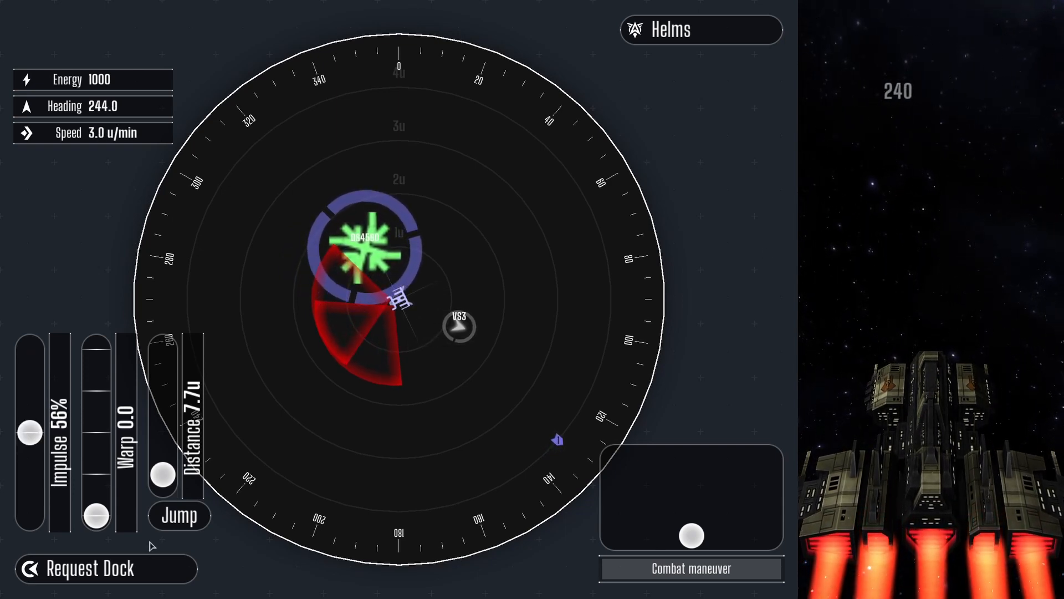
click(88, 569)
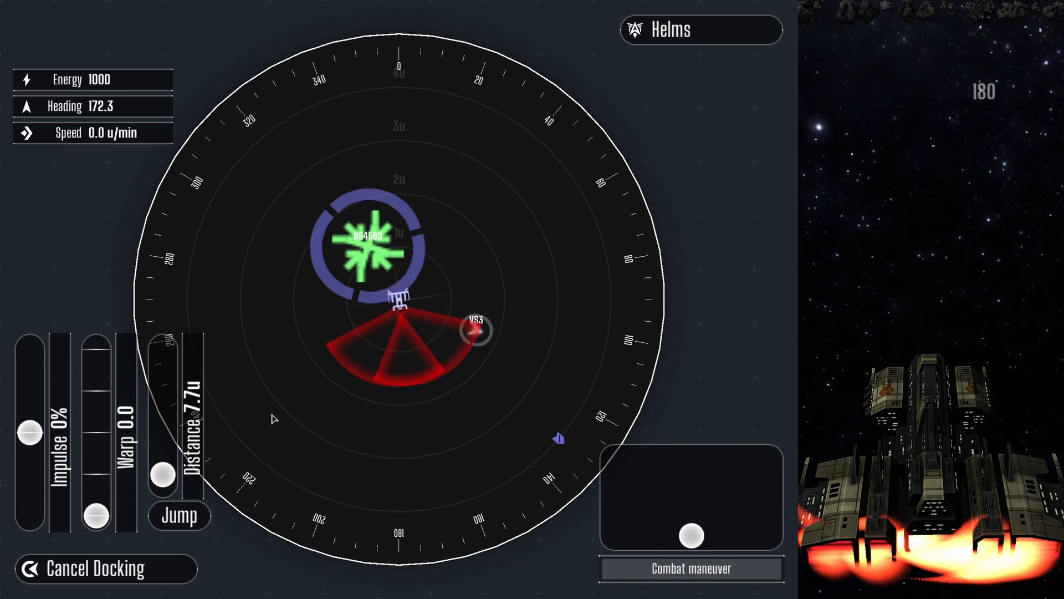
drag(29, 436, 28, 515)
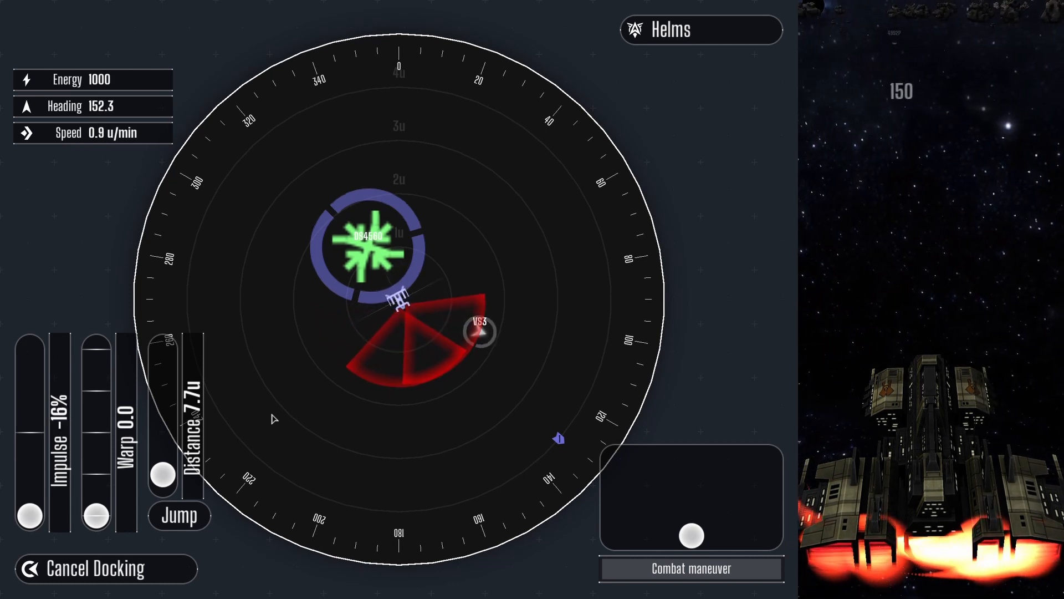
drag(27, 489, 27, 533)
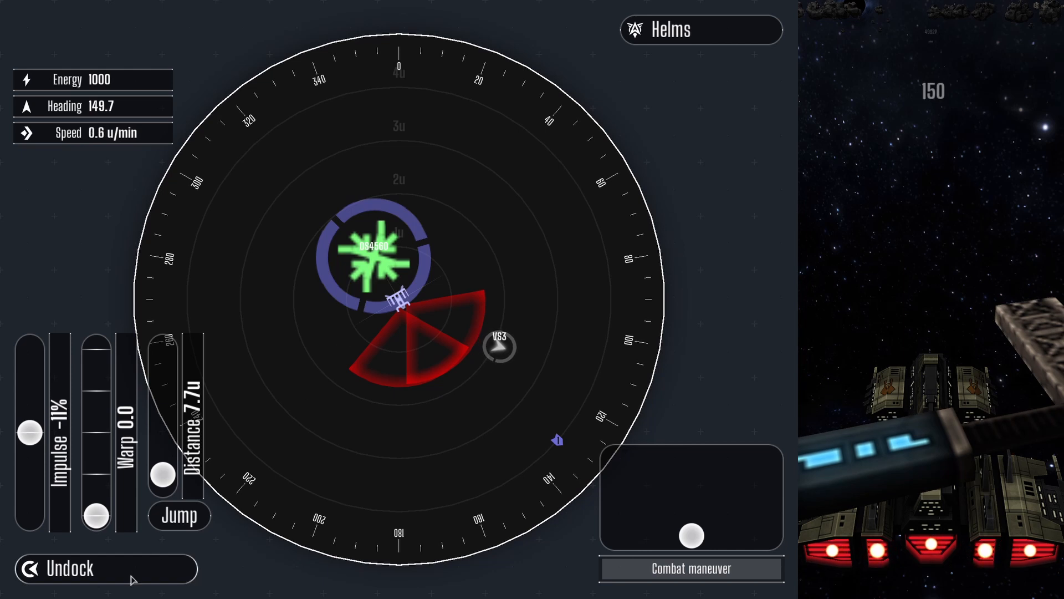
drag(29, 435, 28, 393)
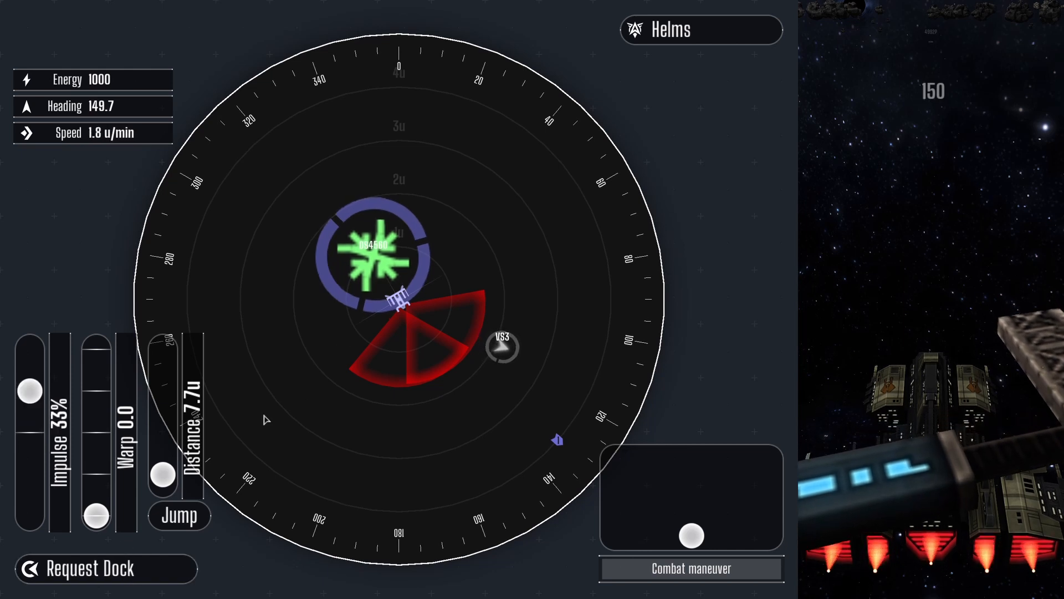